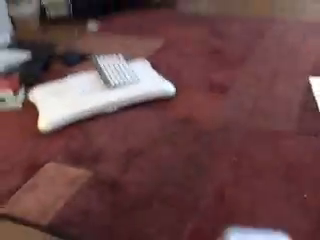
pyautogui.moveTo(160, 120)
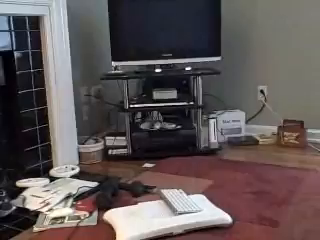